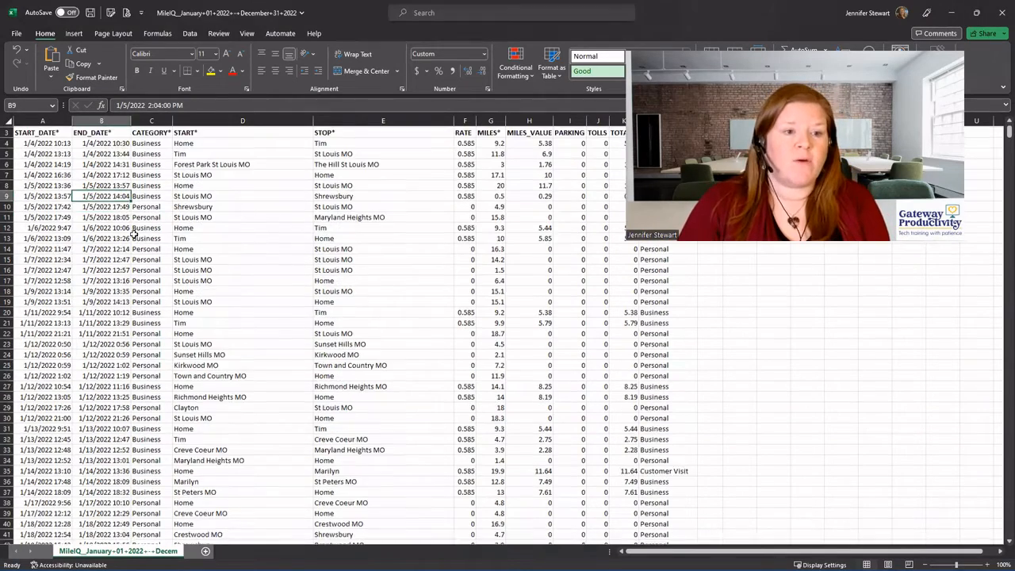
# - Scroll the mileage log, then show the Freeze Panes options on the View ribbon
pyautogui.scroll(-3)
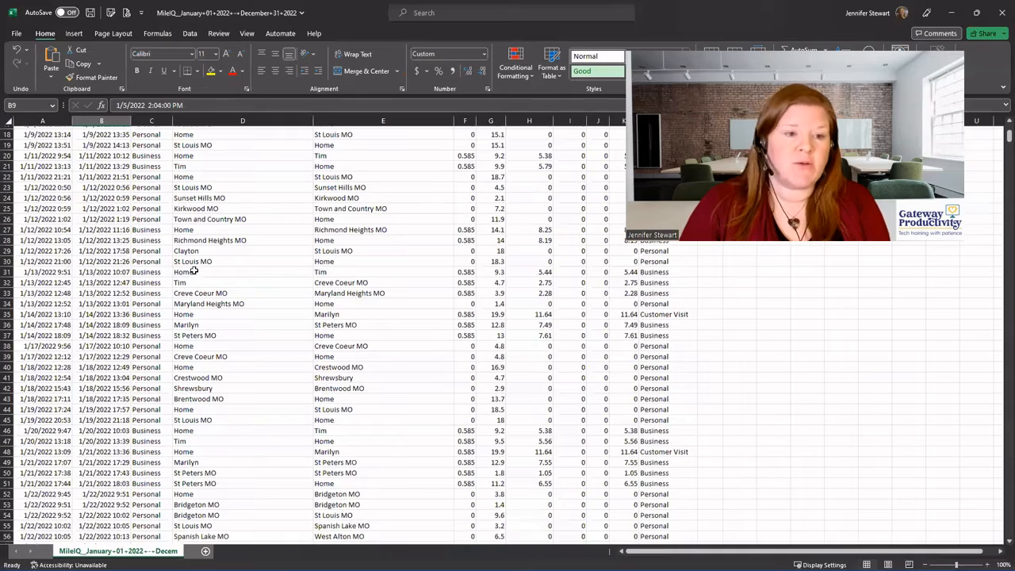
pyautogui.scroll(-3)
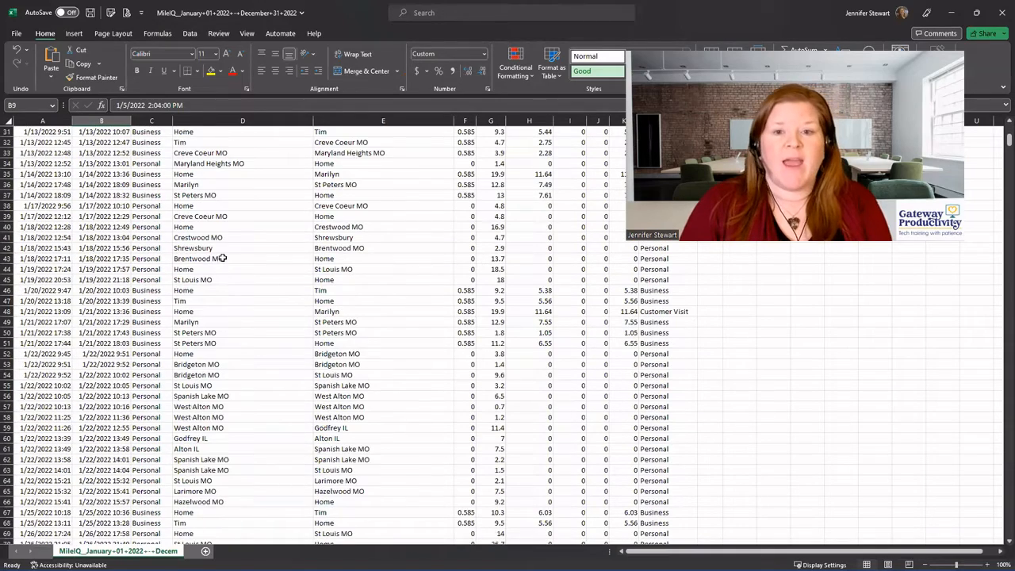
pyautogui.scroll(3)
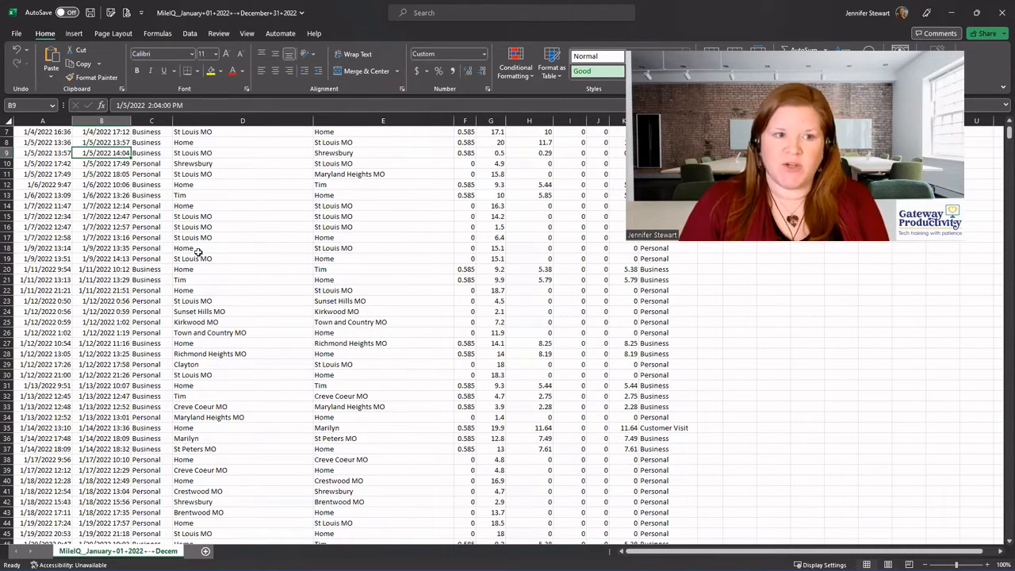
pyautogui.scroll(3)
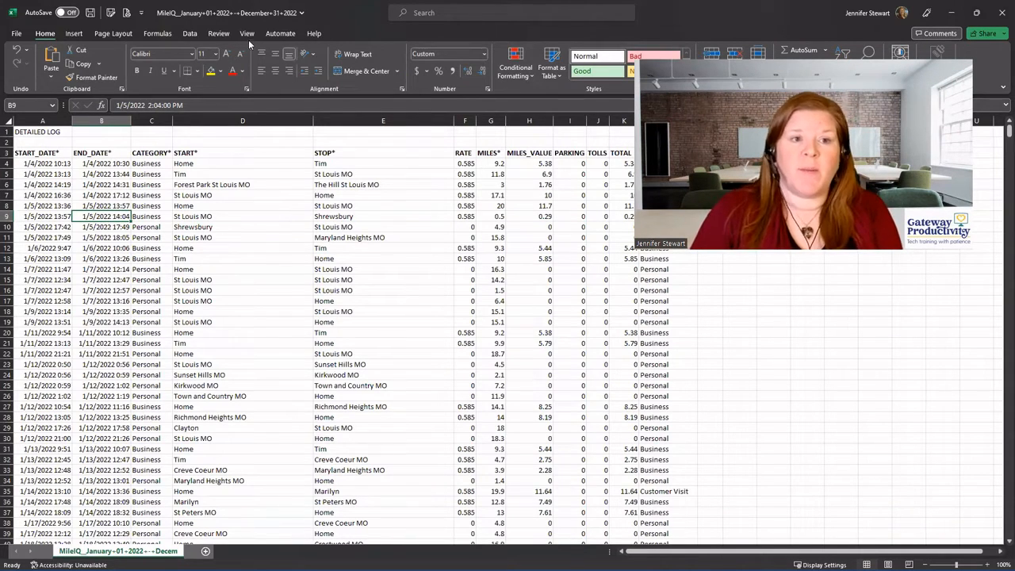
pyautogui.click(248, 33)
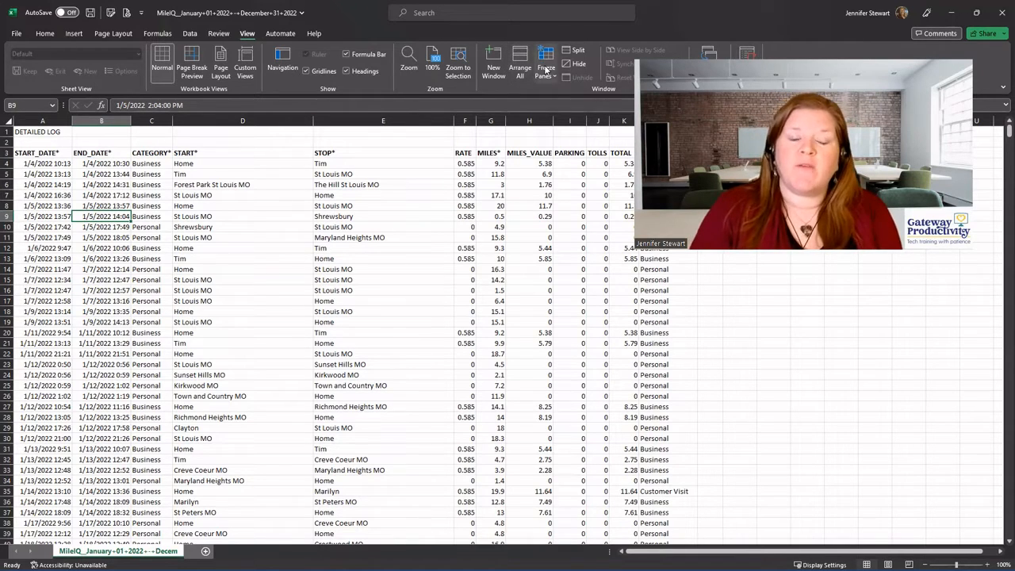
pyautogui.moveTo(546, 60)
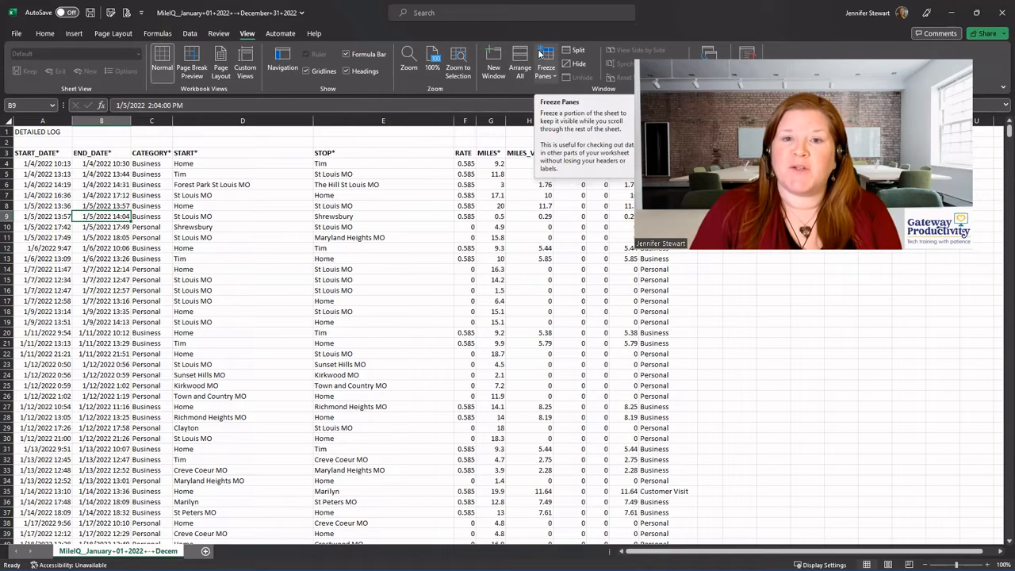
pyautogui.moveTo(546, 60)
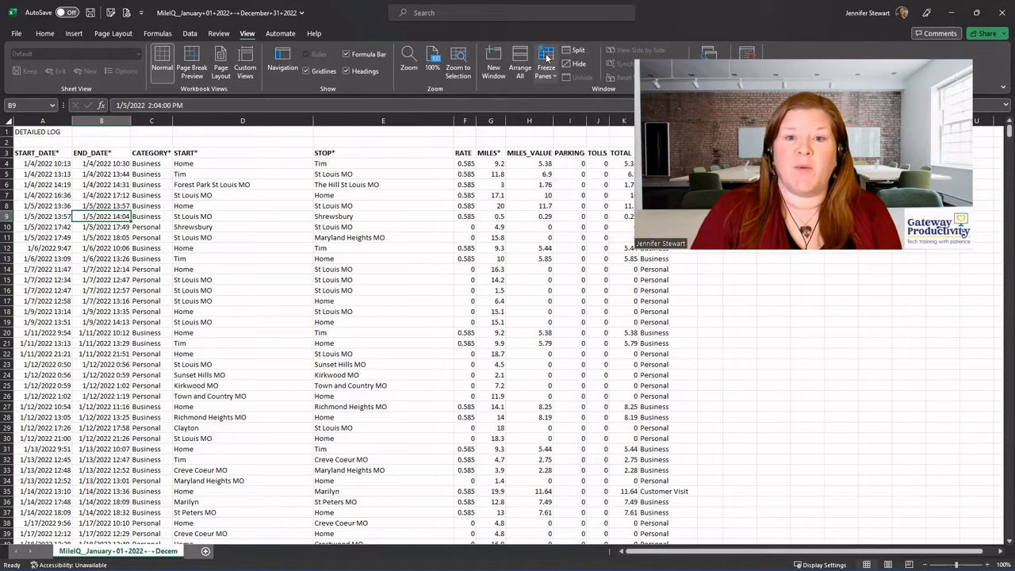
pyautogui.click(545, 63)
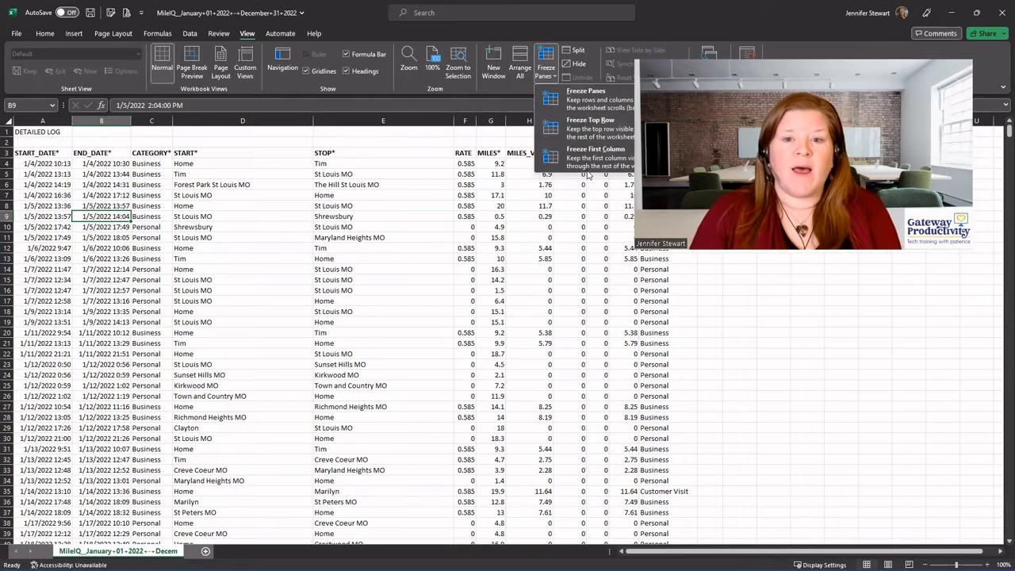
pyautogui.moveTo(595, 151)
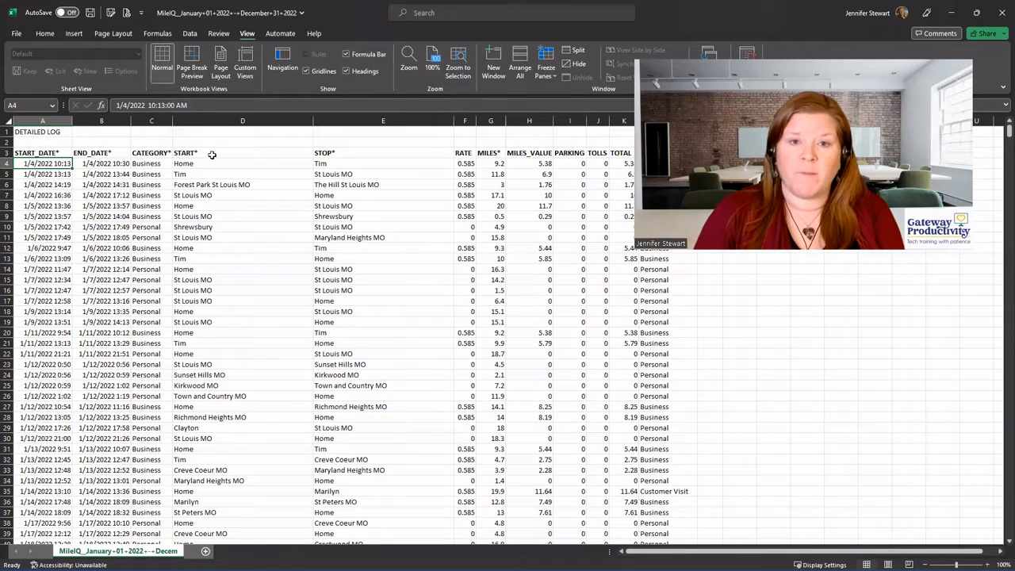
# - Select cell A4, the first data row, as the freeze point
pyautogui.click(546, 63)
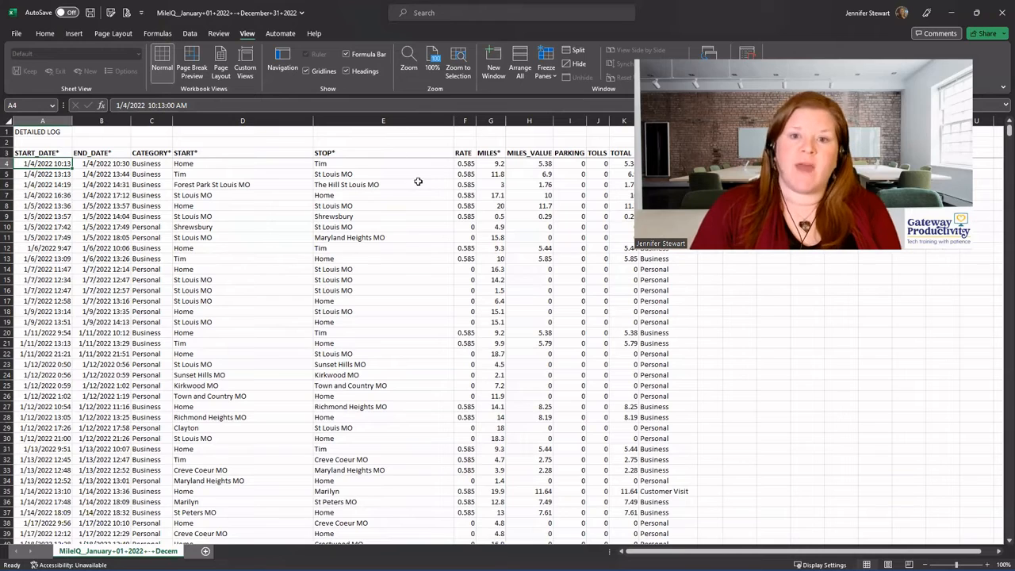
# - Unfreeze the currently frozen panes on the mileage log
pyautogui.click(546, 60)
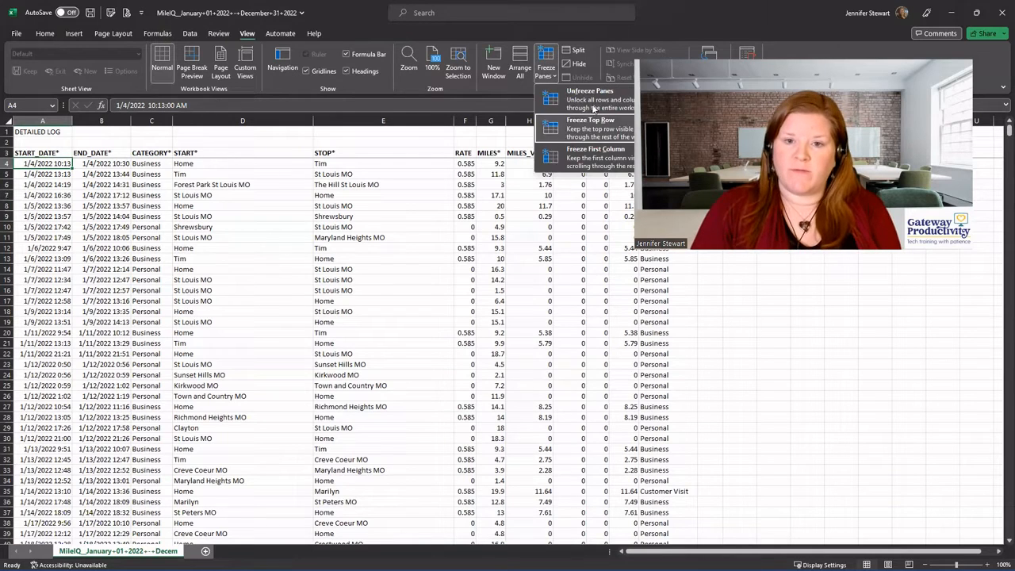
pyautogui.moveTo(590, 108)
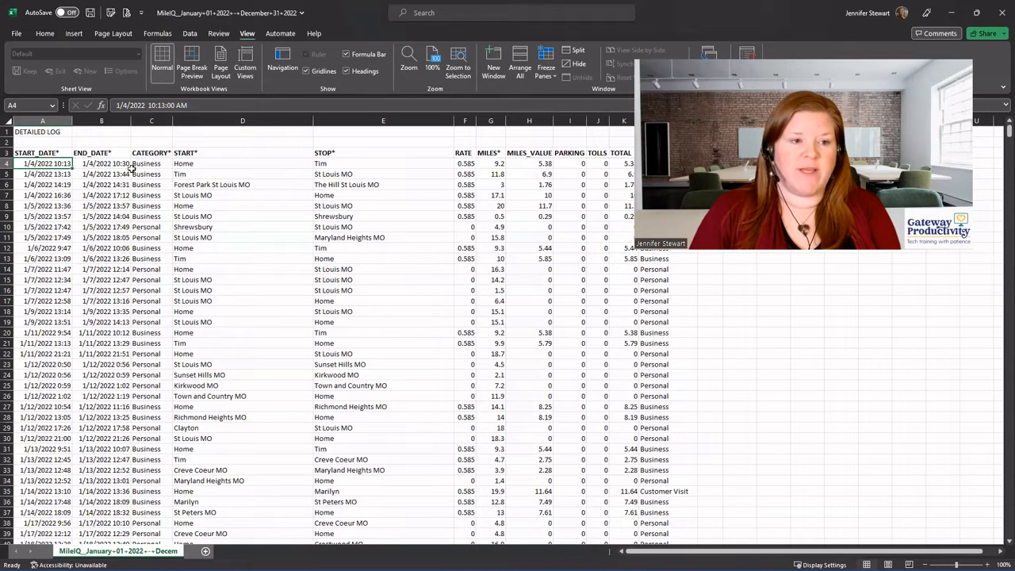
pyautogui.click(151, 163)
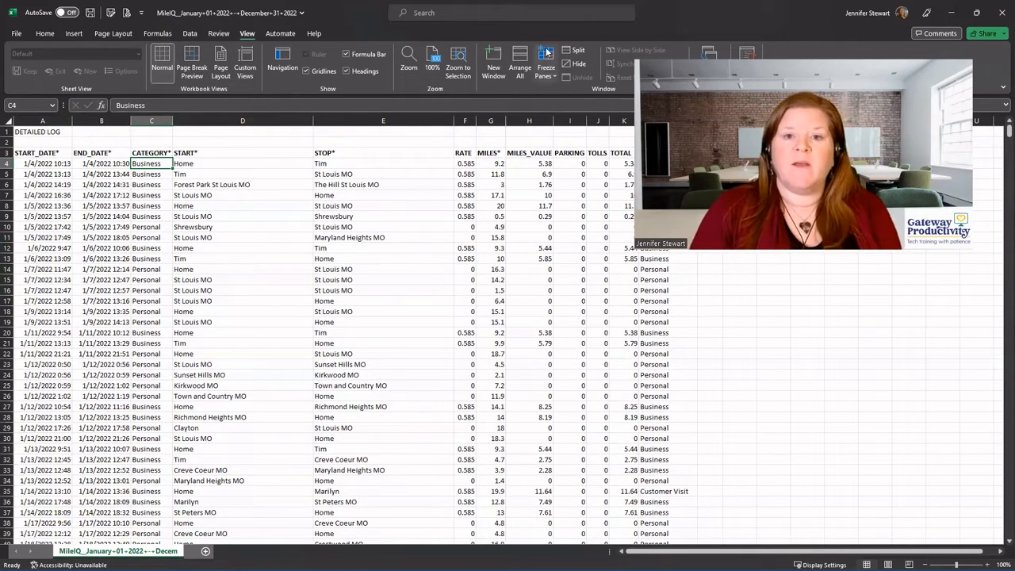
# - Freeze rows and columns before C4 and scroll down to confirm the headers stay fixed
pyautogui.click(545, 61)
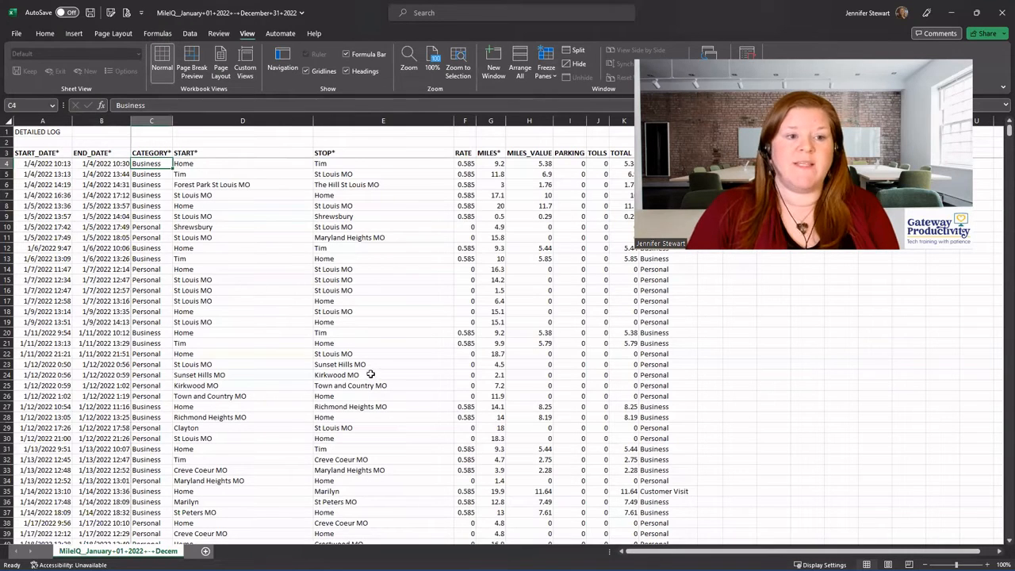
pyautogui.scroll(-3)
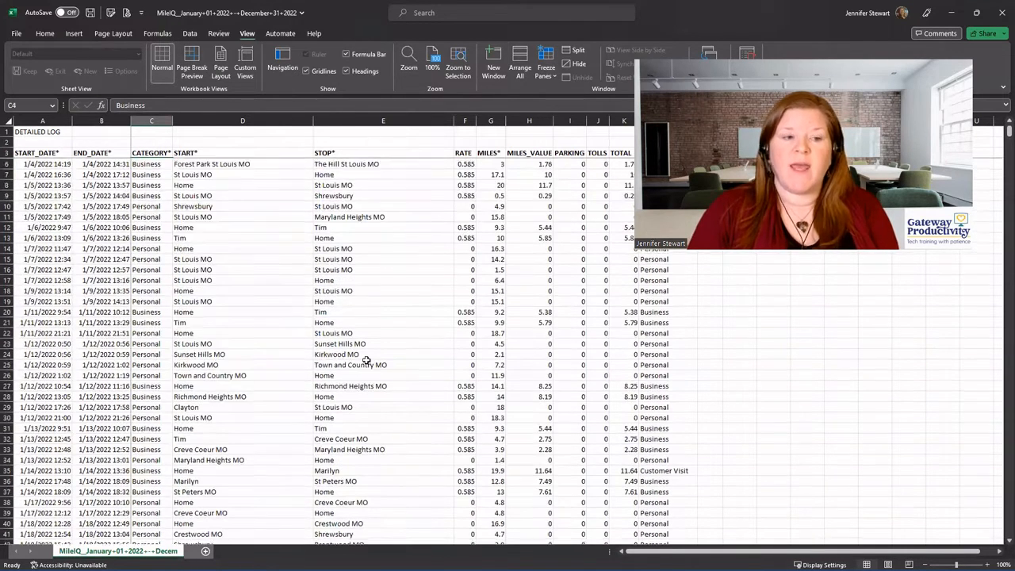
pyautogui.scroll(-3)
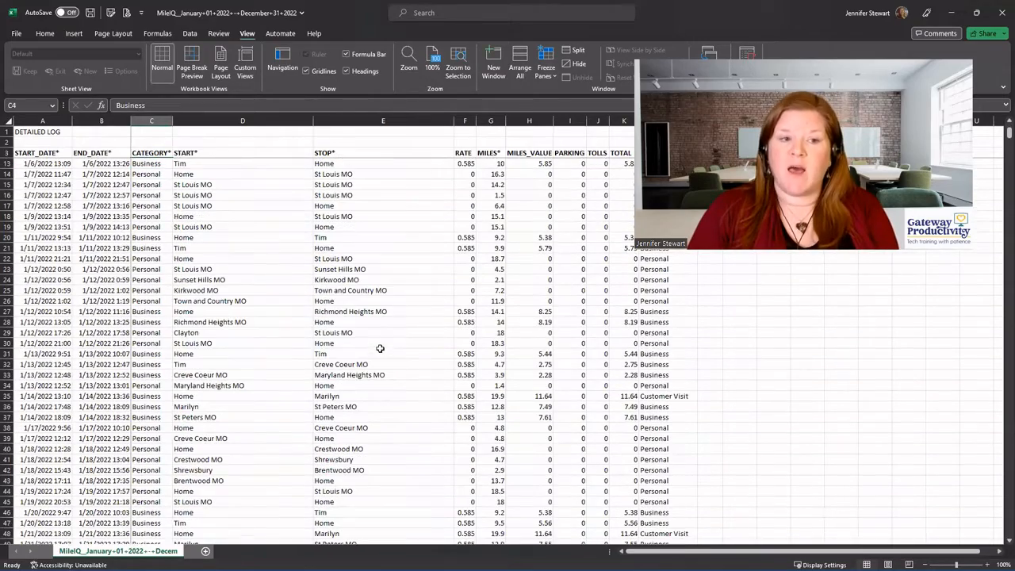
pyautogui.scroll(-3)
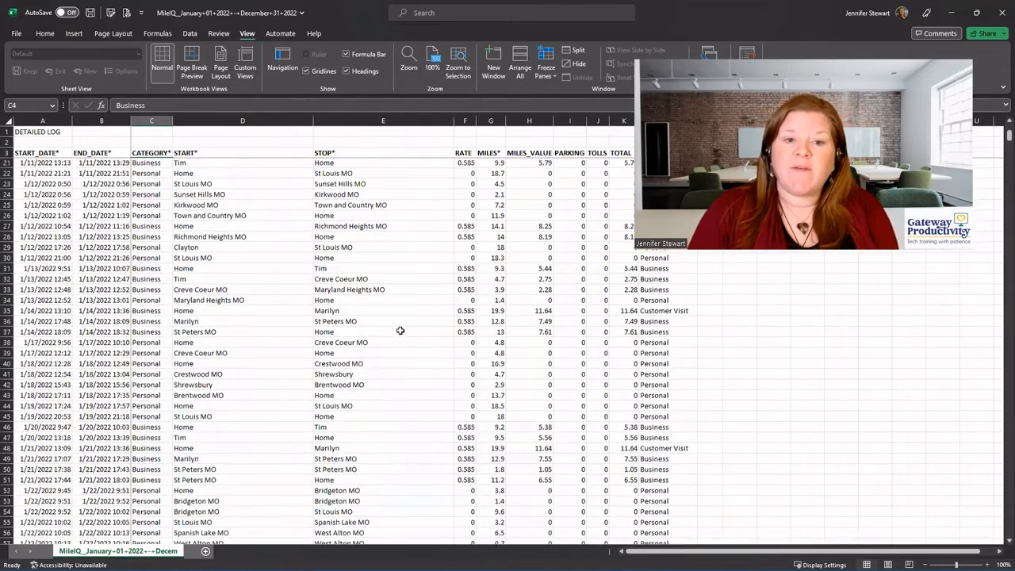
pyautogui.scroll(-3)
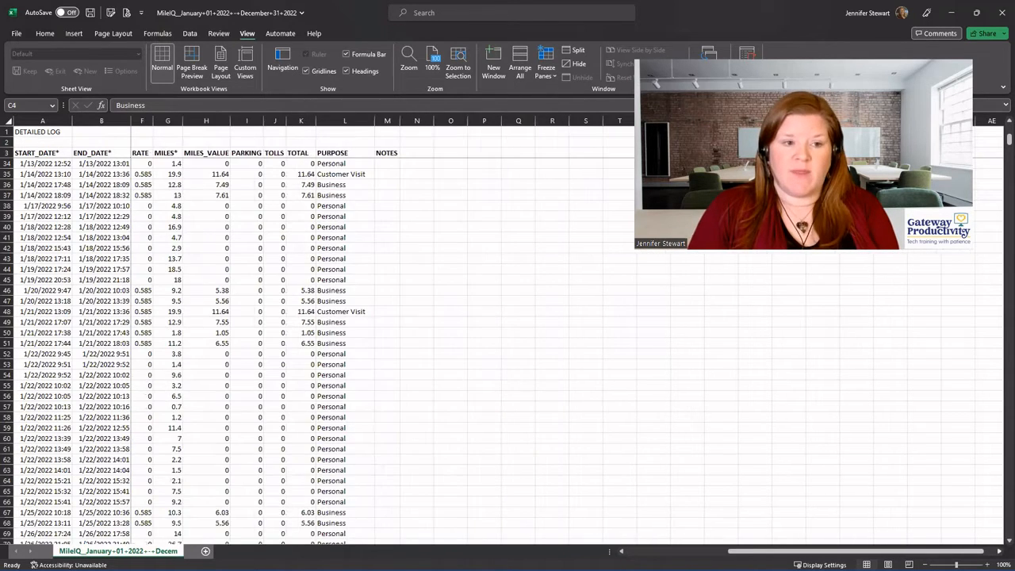
pyautogui.moveTo(314, 404)
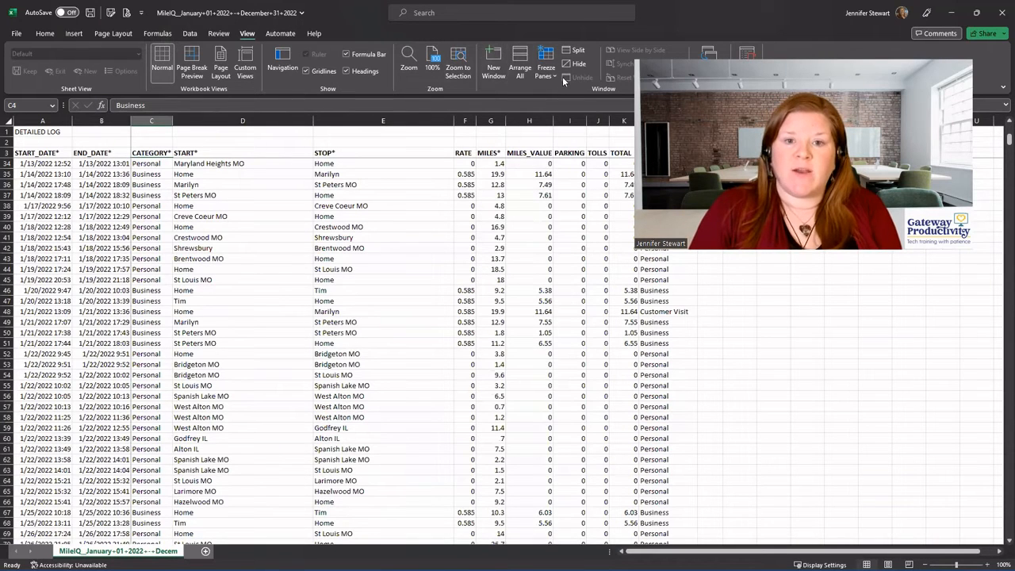
# - Apply Freeze Top Row, select D14 and scroll to verify only the title row stays put
pyautogui.click(546, 60)
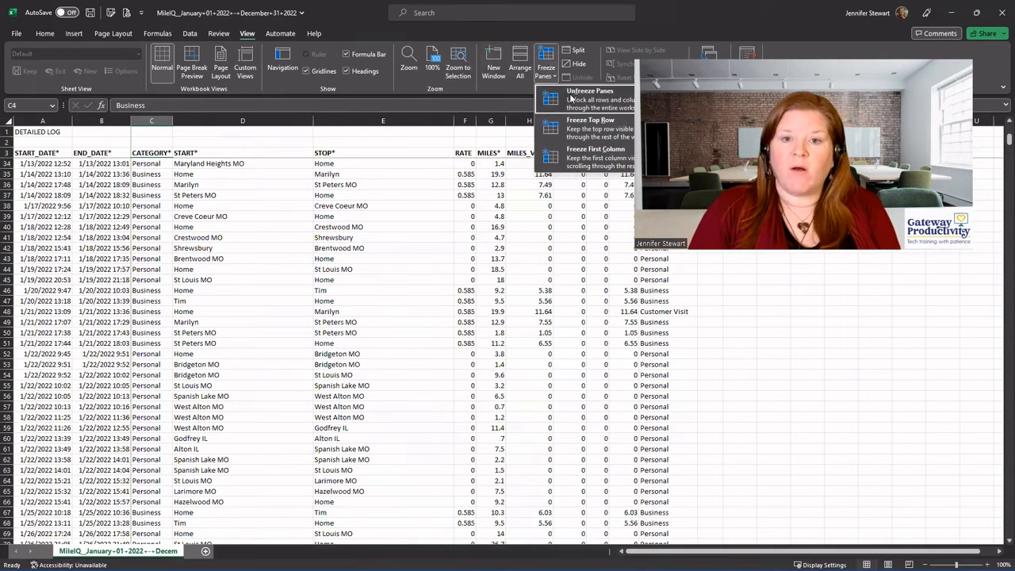
pyautogui.click(590, 98)
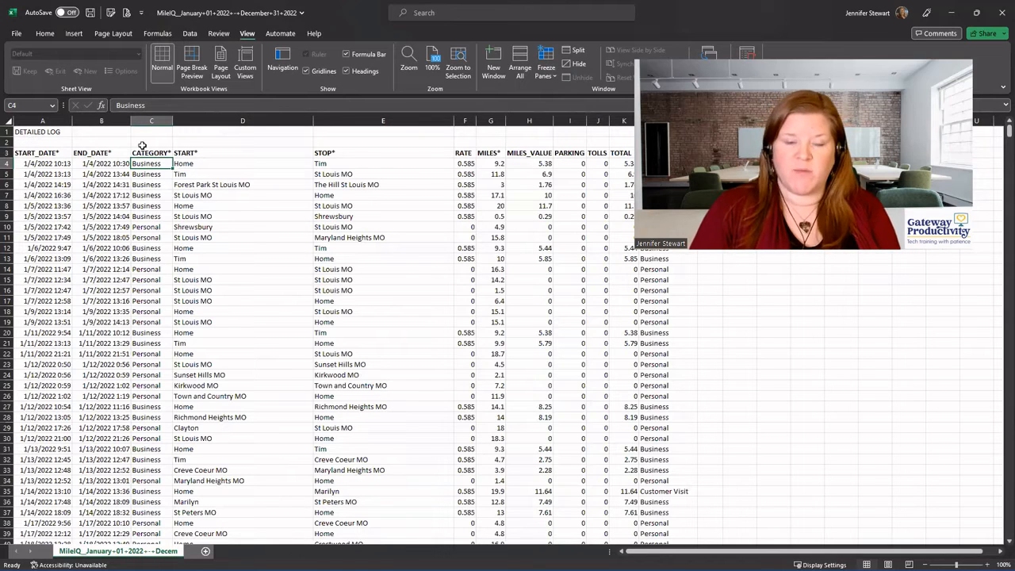
pyautogui.click(545, 60)
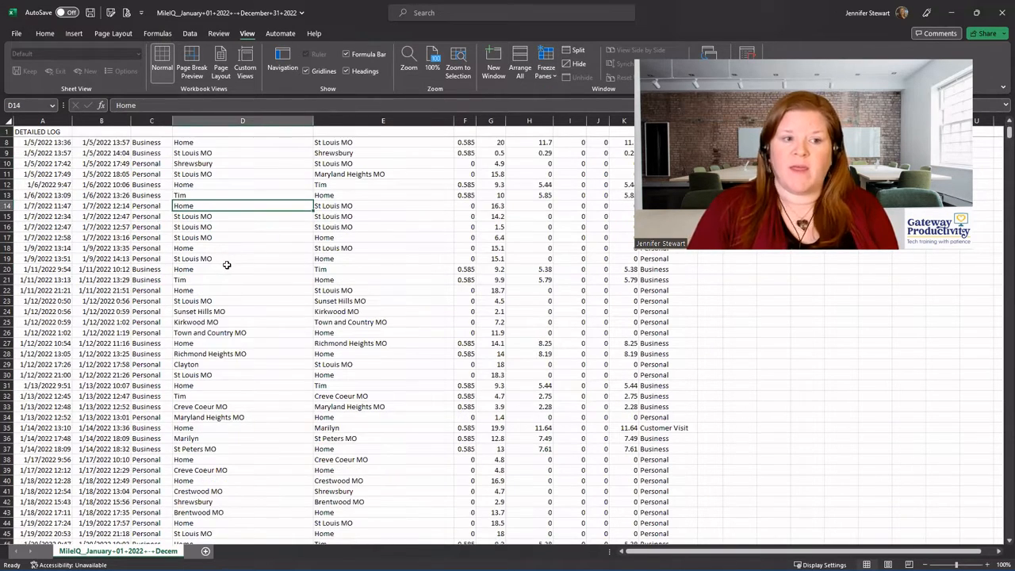
pyautogui.scroll(-3)
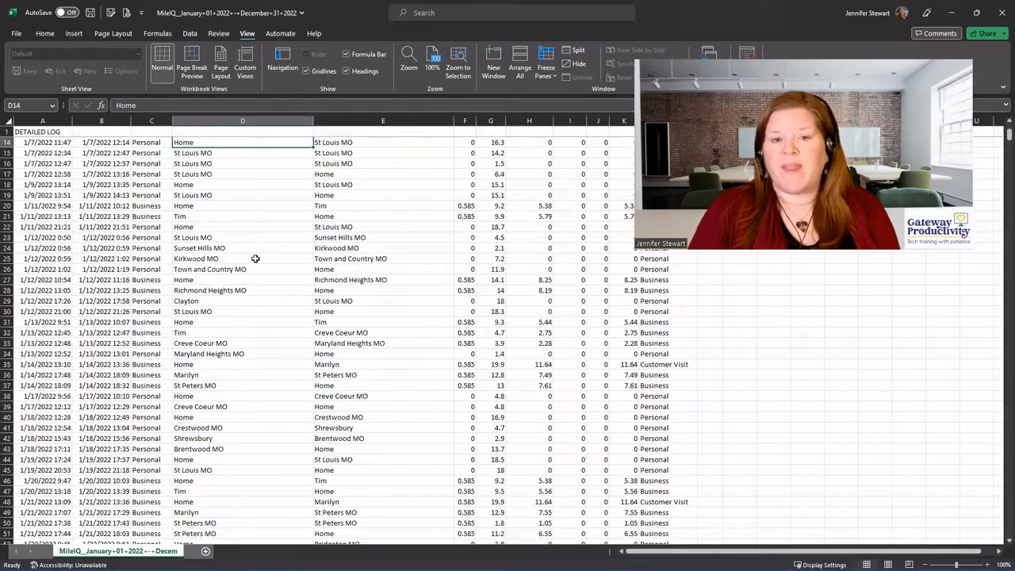
pyautogui.scroll(3)
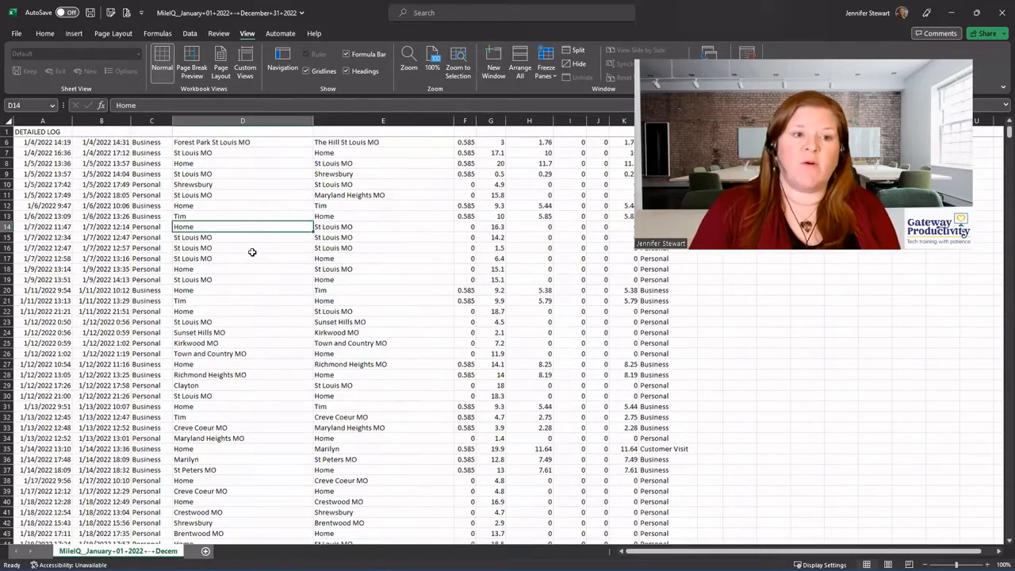
pyautogui.scroll(3)
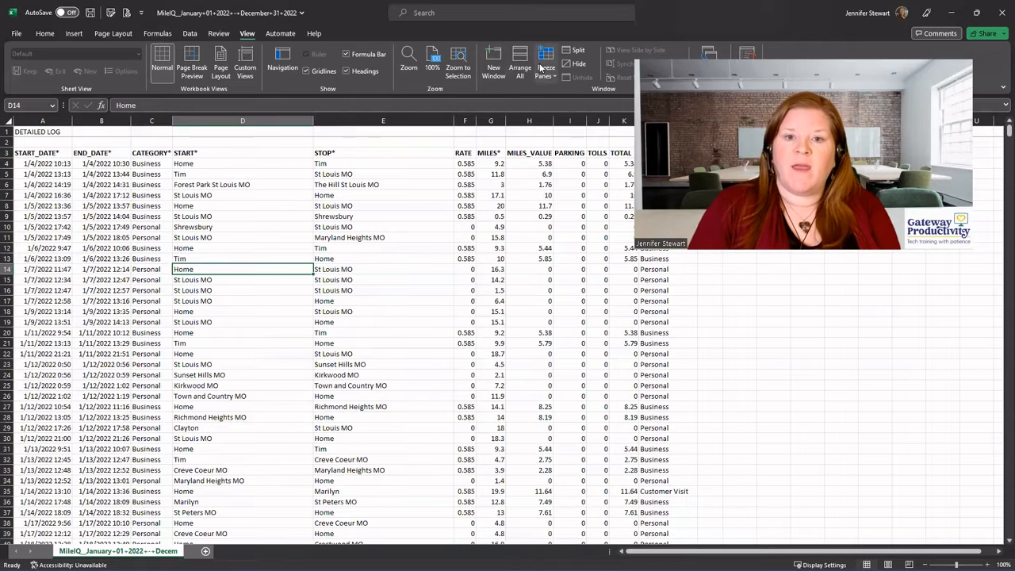
pyautogui.click(545, 61)
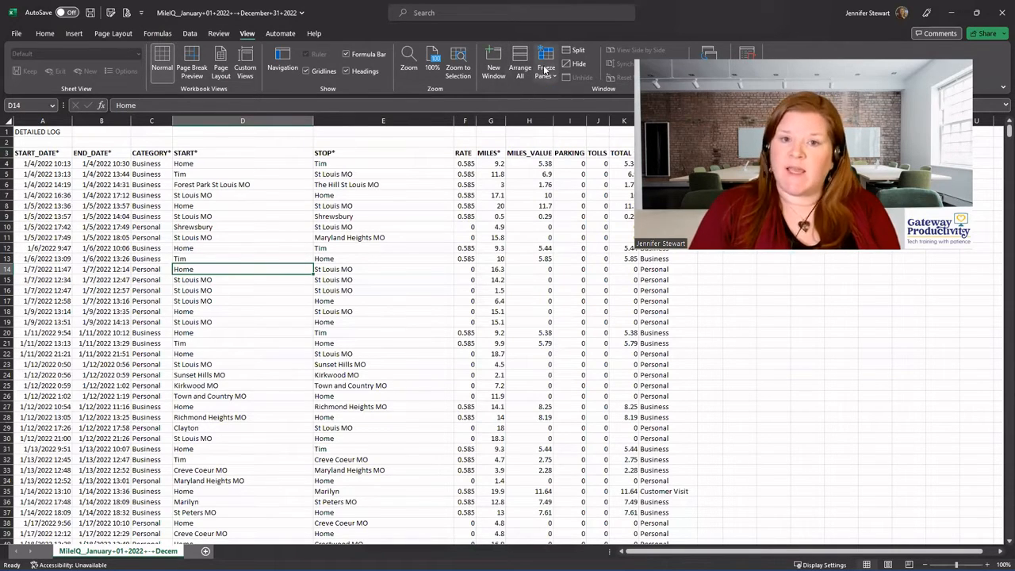
pyautogui.click(546, 61)
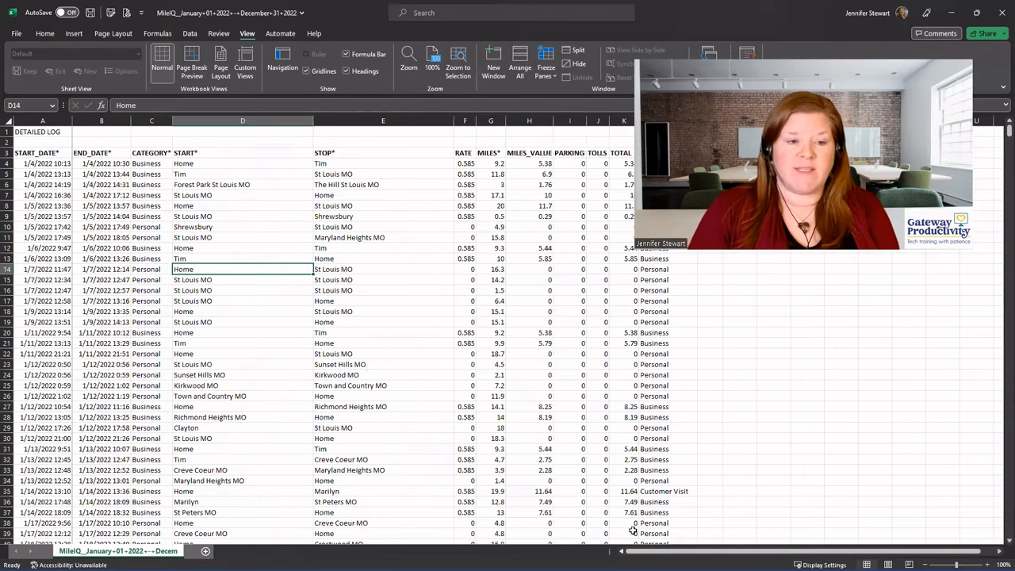
pyautogui.moveTo(292, 184)
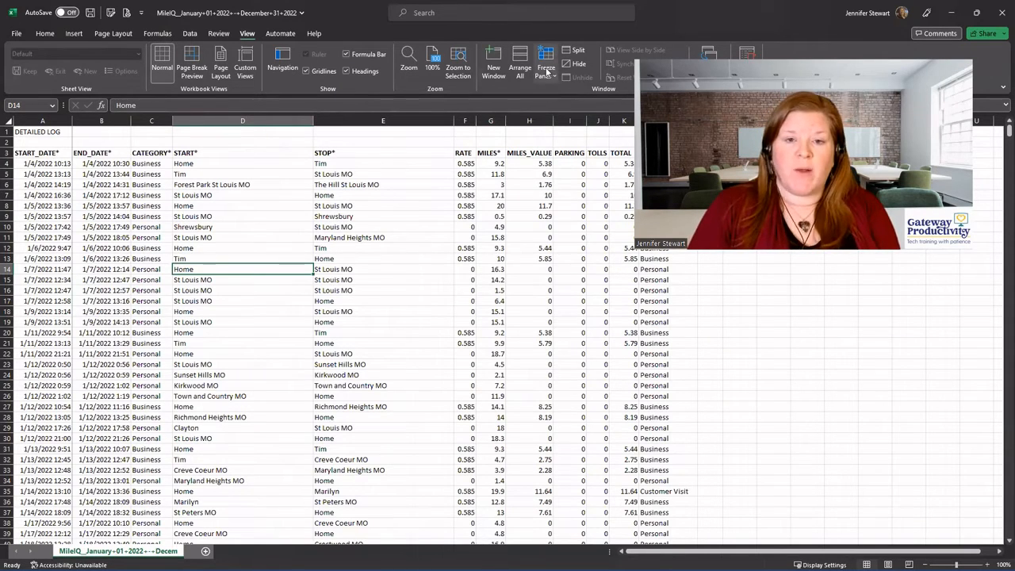
# - Select a column B cell just below the title rows as the freeze point
pyautogui.click(545, 64)
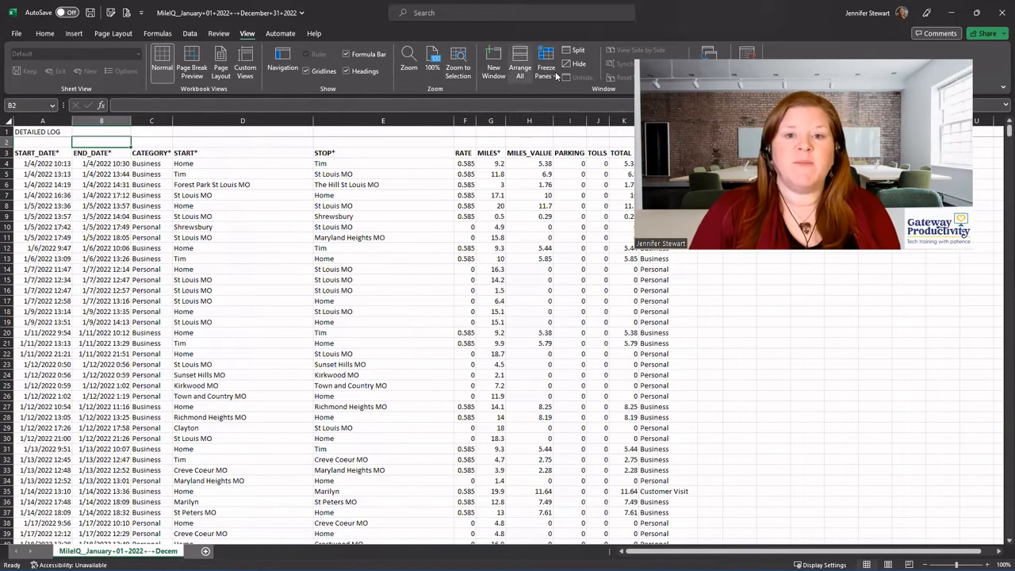
# - Reopen the Freeze Panes choices while the sheet keeps only its top row frozen
pyautogui.click(545, 60)
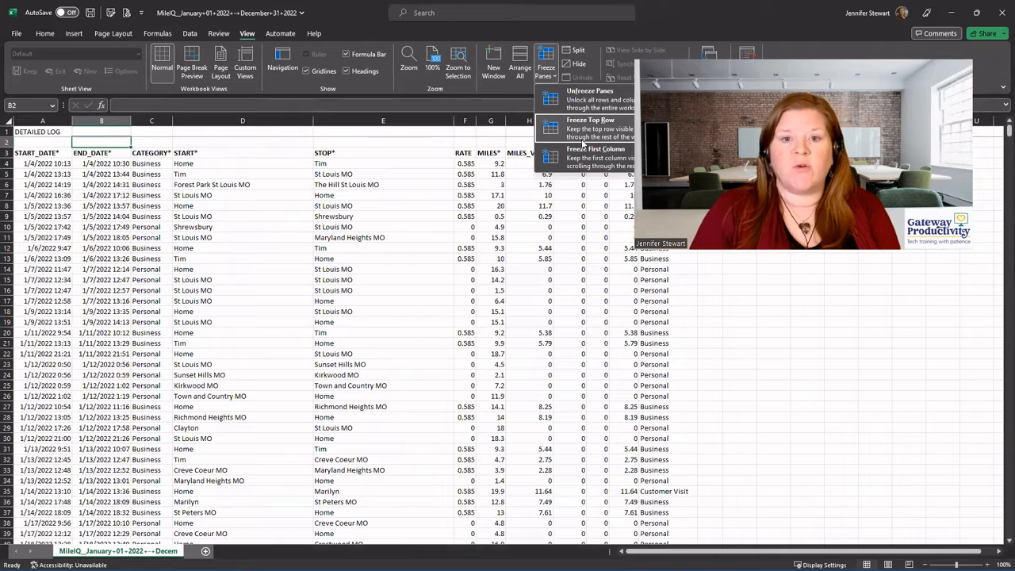
pyautogui.moveTo(596, 159)
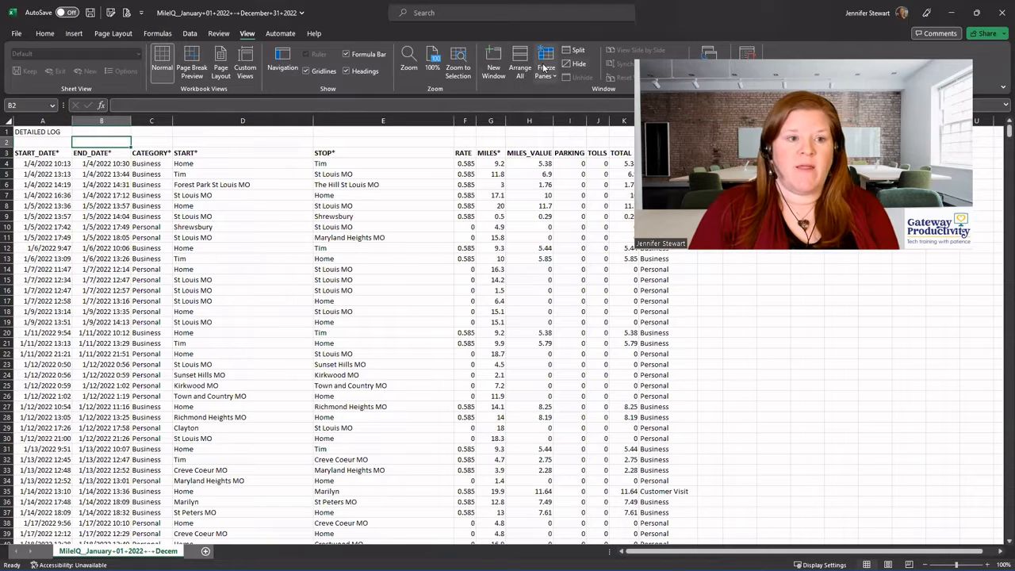
pyautogui.click(545, 64)
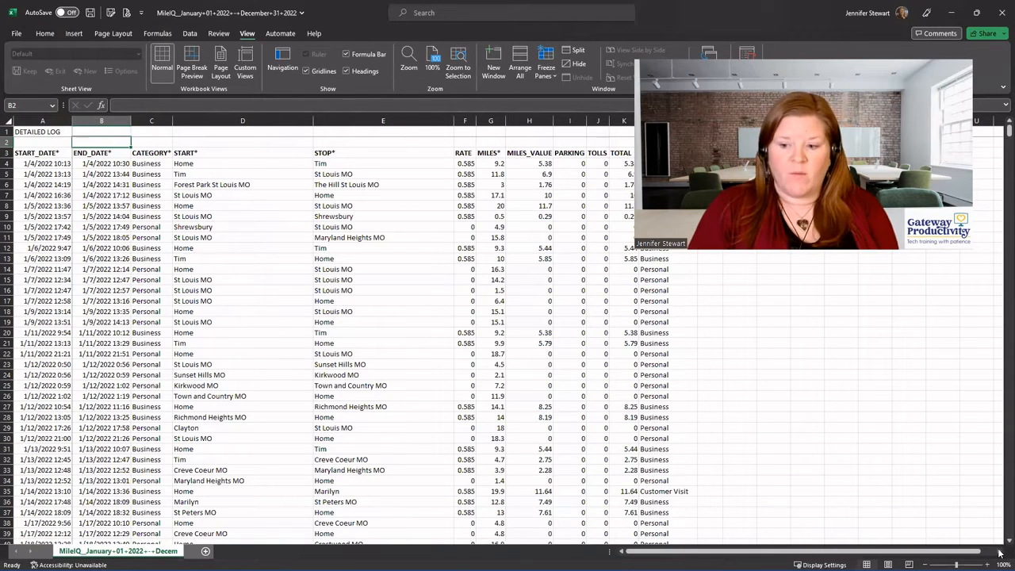
pyautogui.hscroll(3)
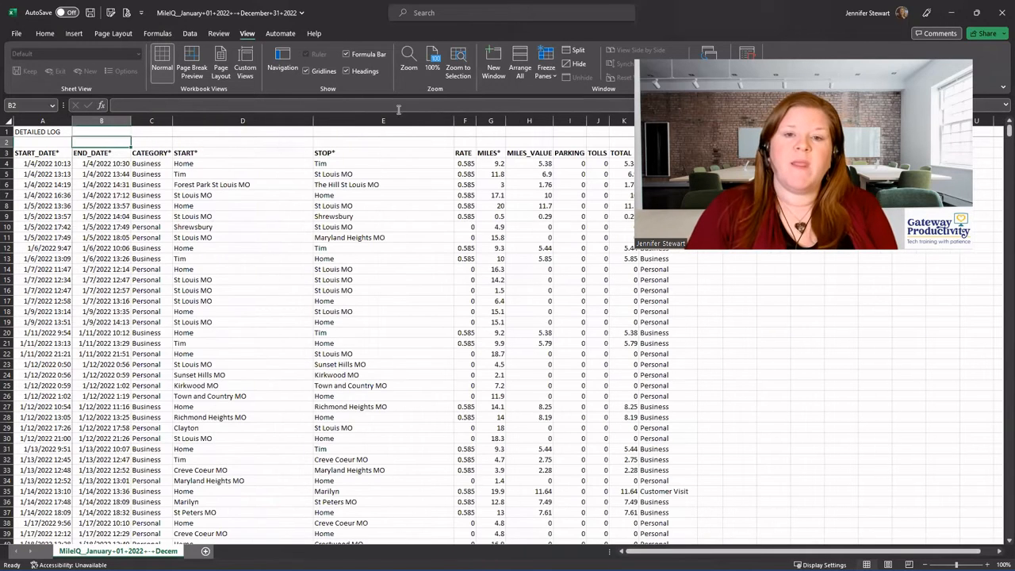
pyautogui.click(545, 64)
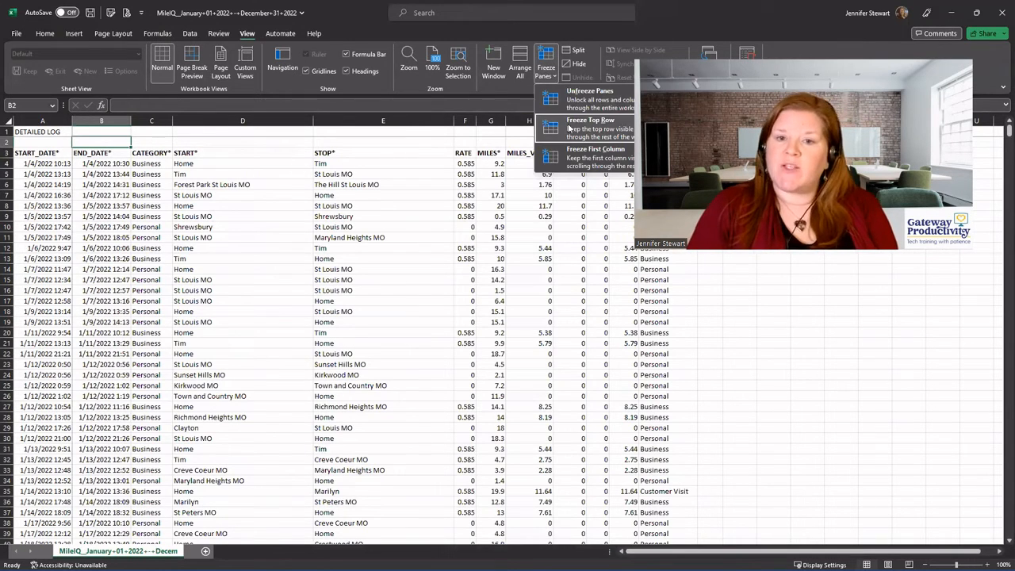
pyautogui.moveTo(594, 155)
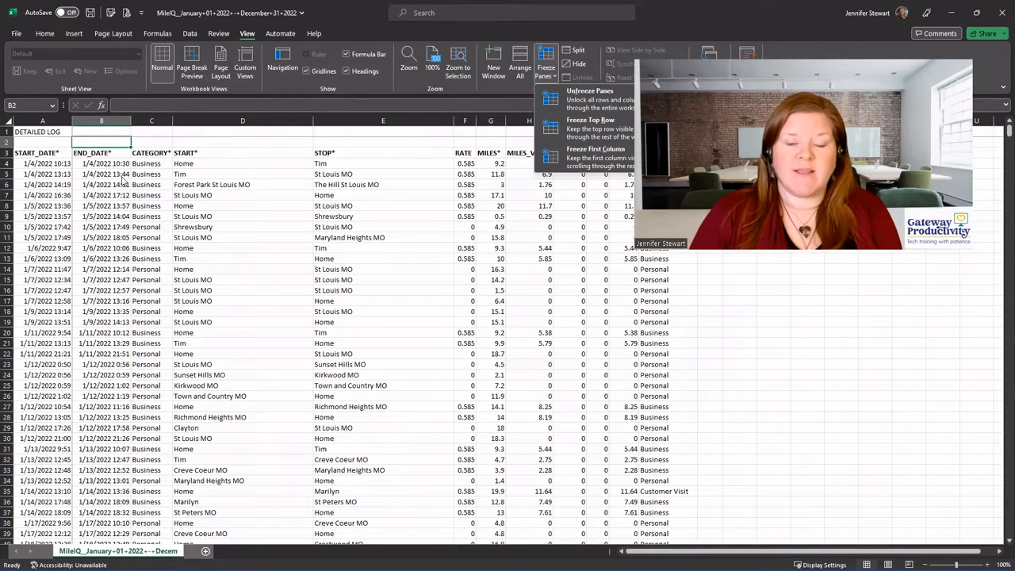
pyautogui.moveTo(357, 168)
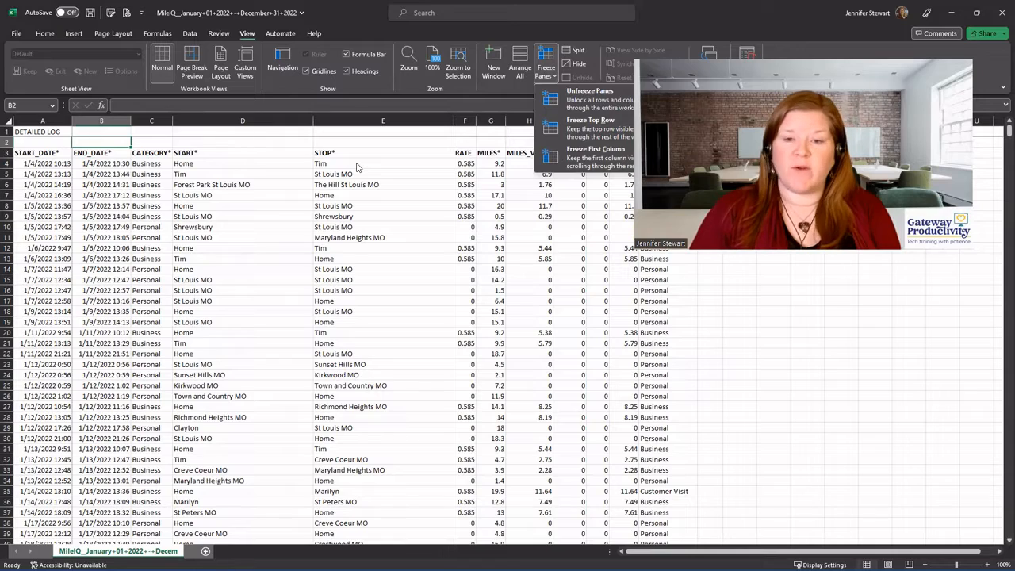